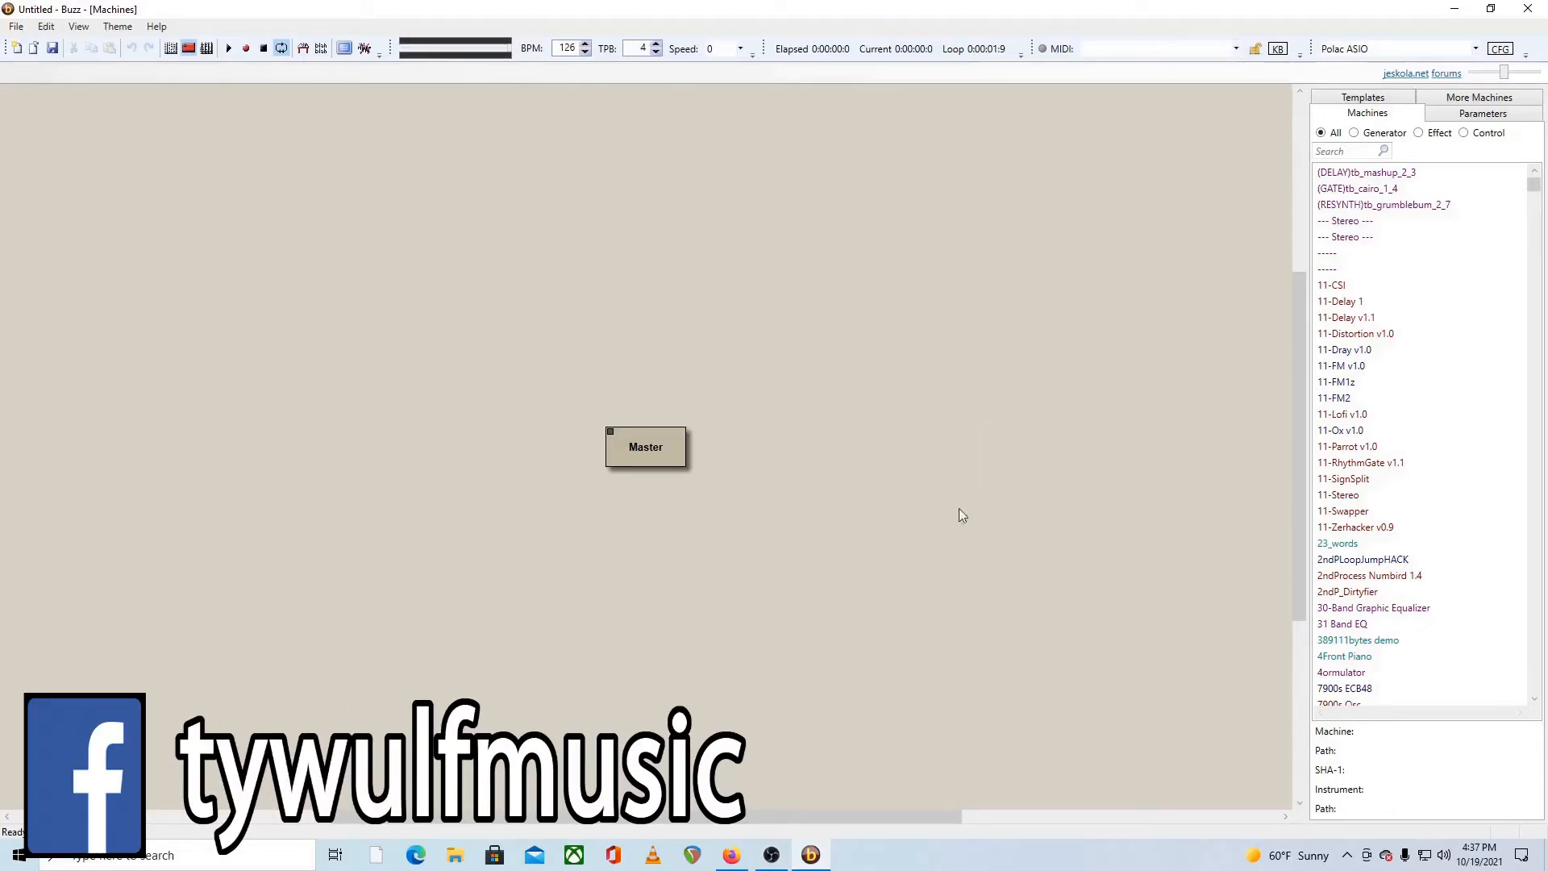
{"action": "mouse_move", "coordinate": [967, 385]}
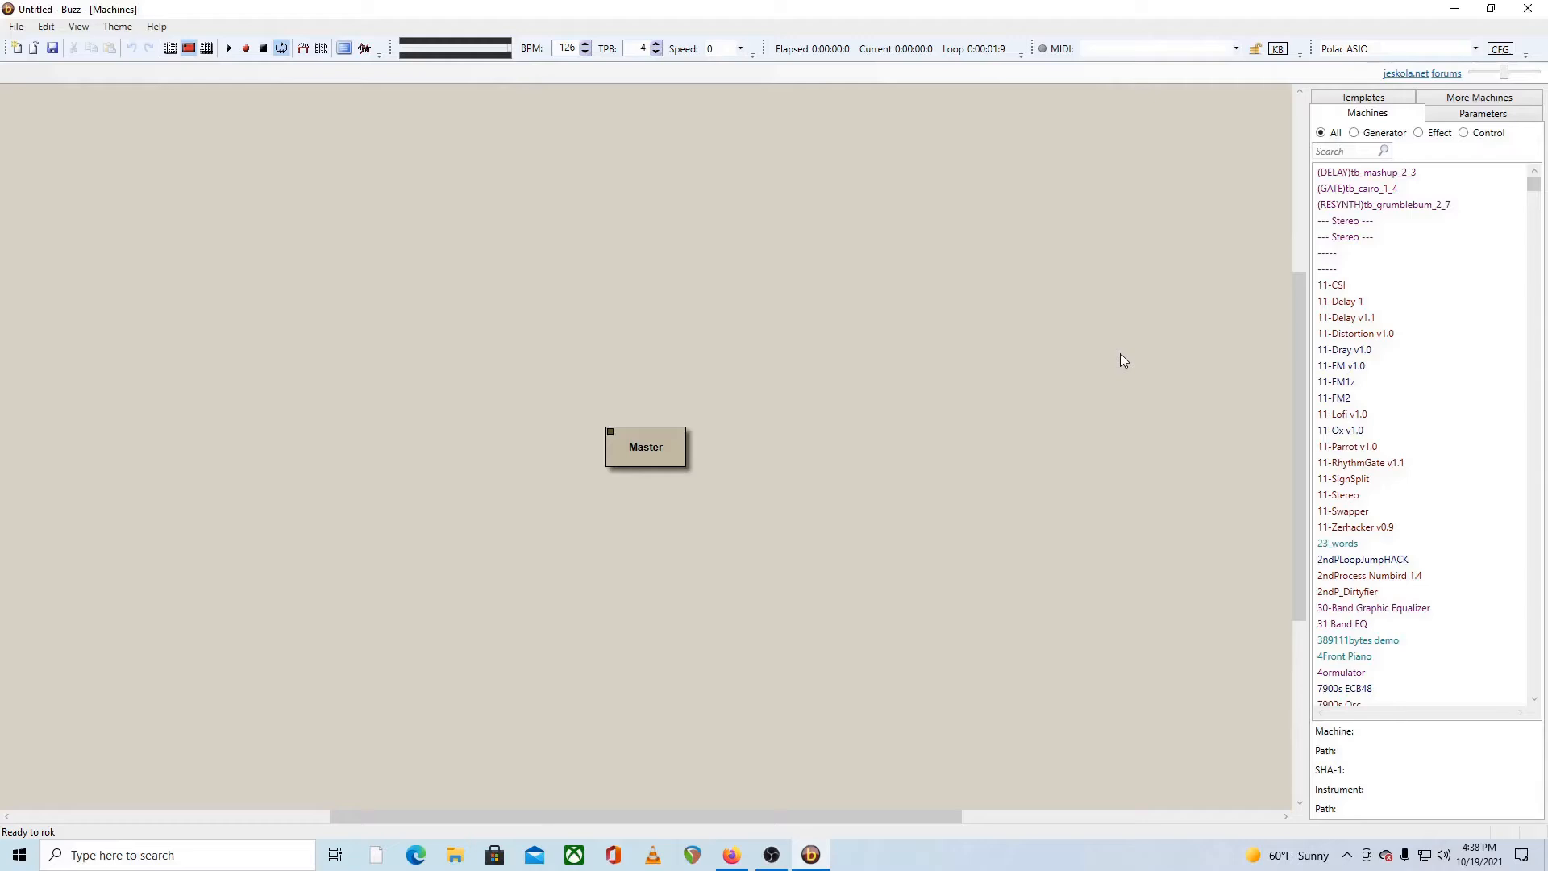
Briefly check the program preferences and machine view settings, then close them
{"action": "left_click", "coordinate": [77, 26]}
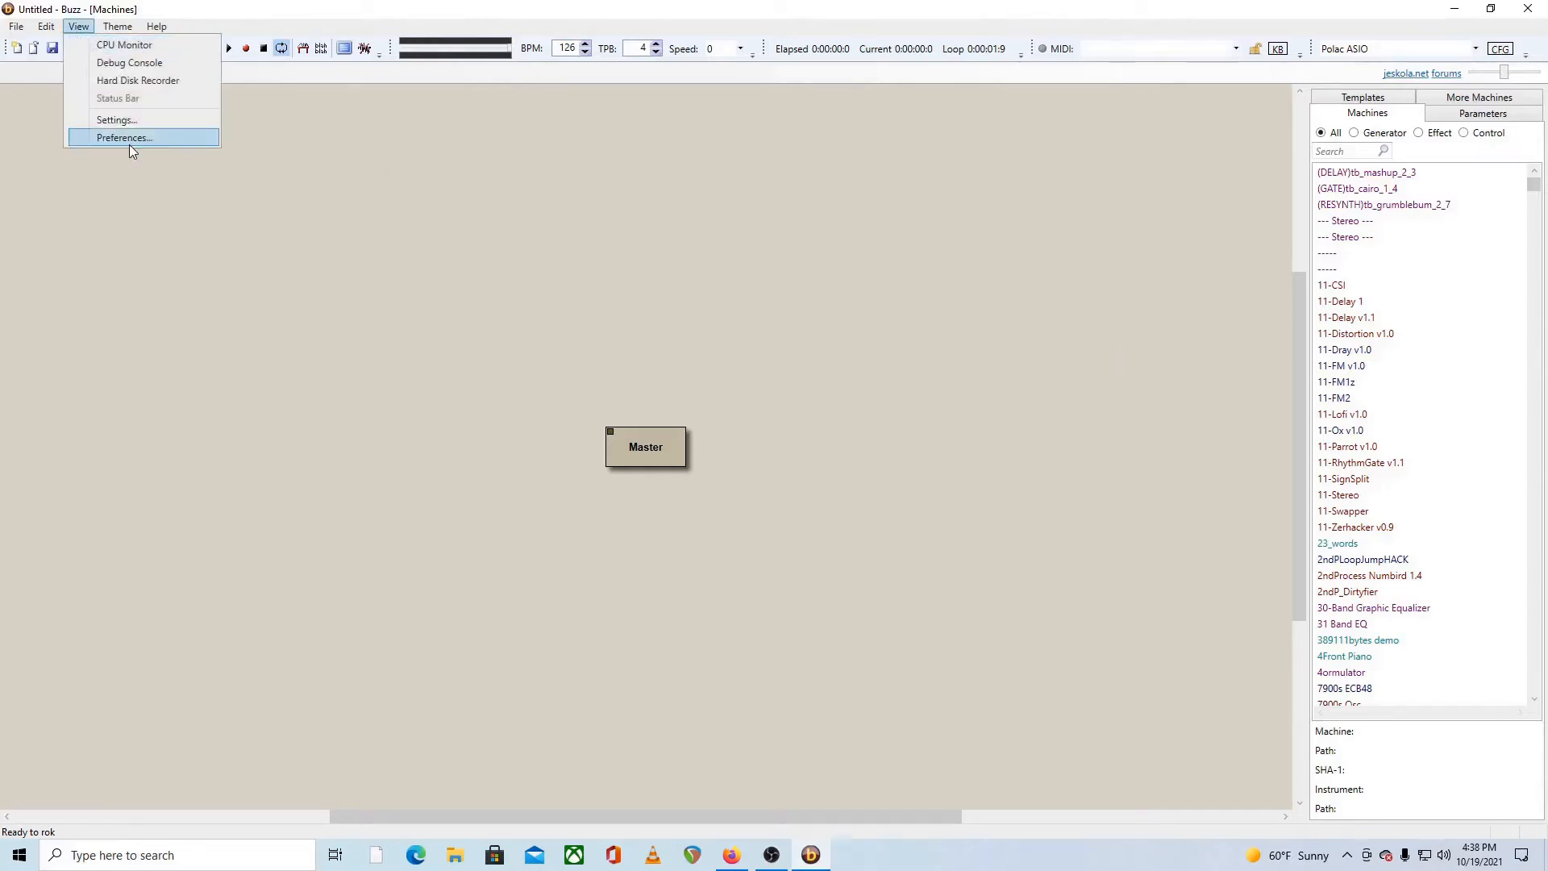
{"action": "left_click", "coordinate": [124, 137]}
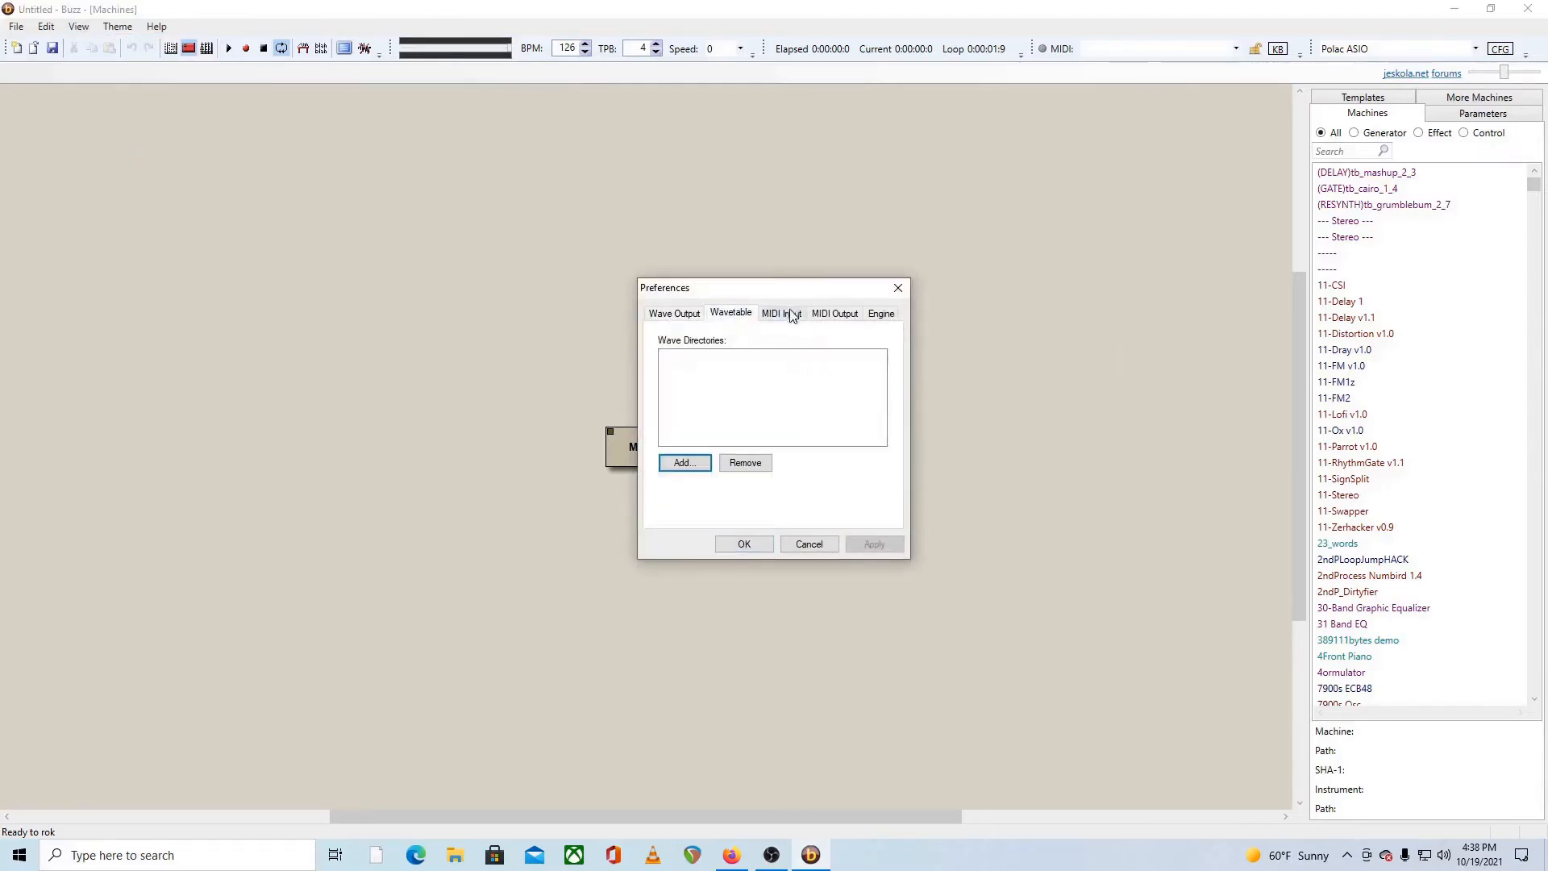
{"action": "left_click", "coordinate": [881, 313]}
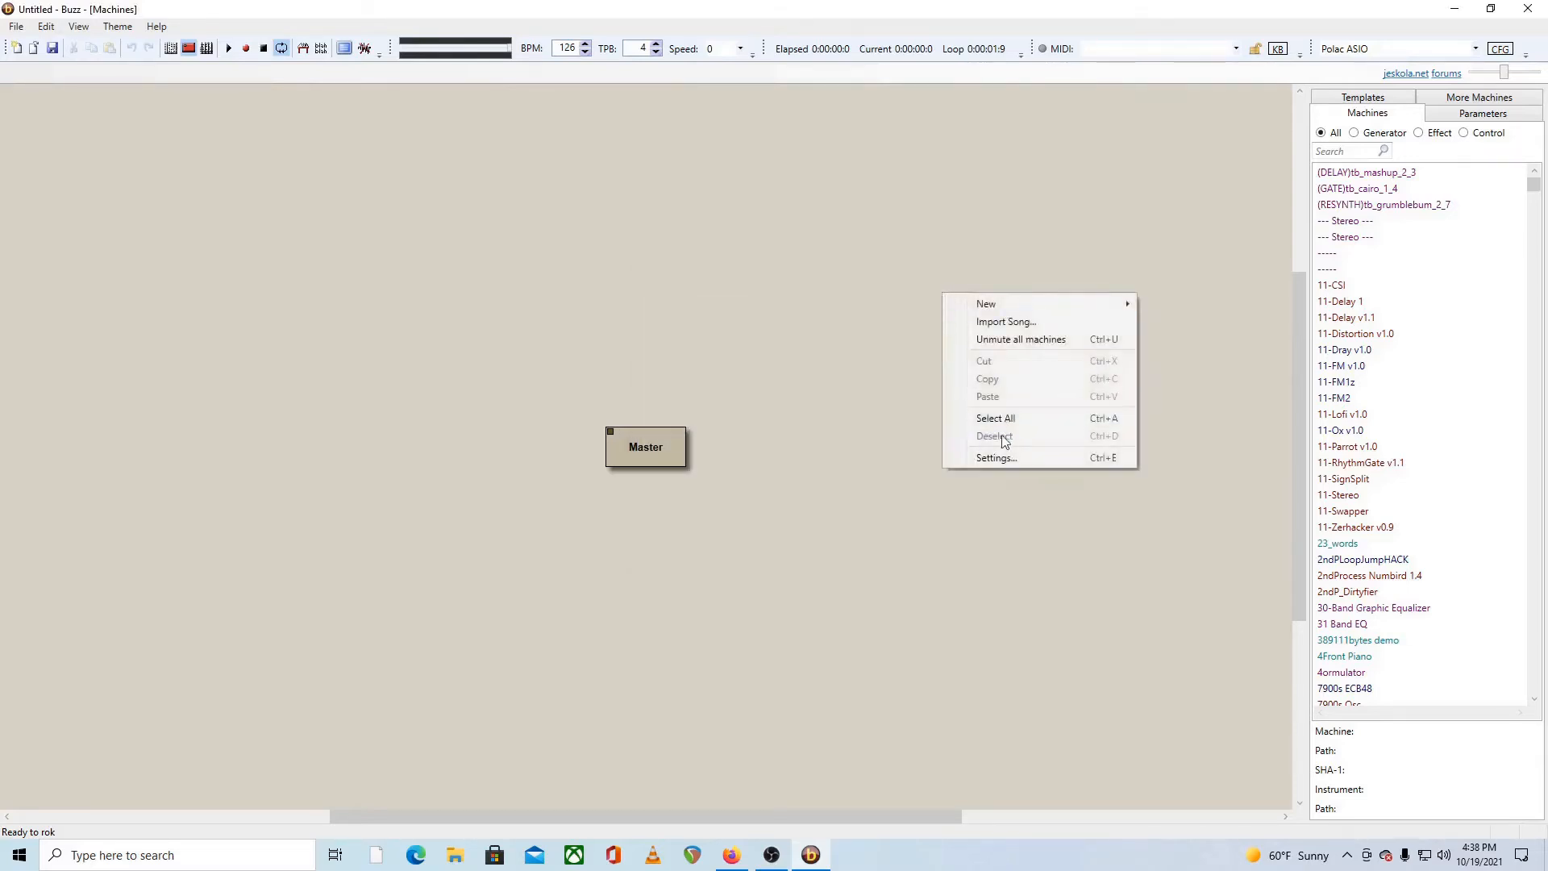
{"action": "left_click", "coordinate": [996, 456]}
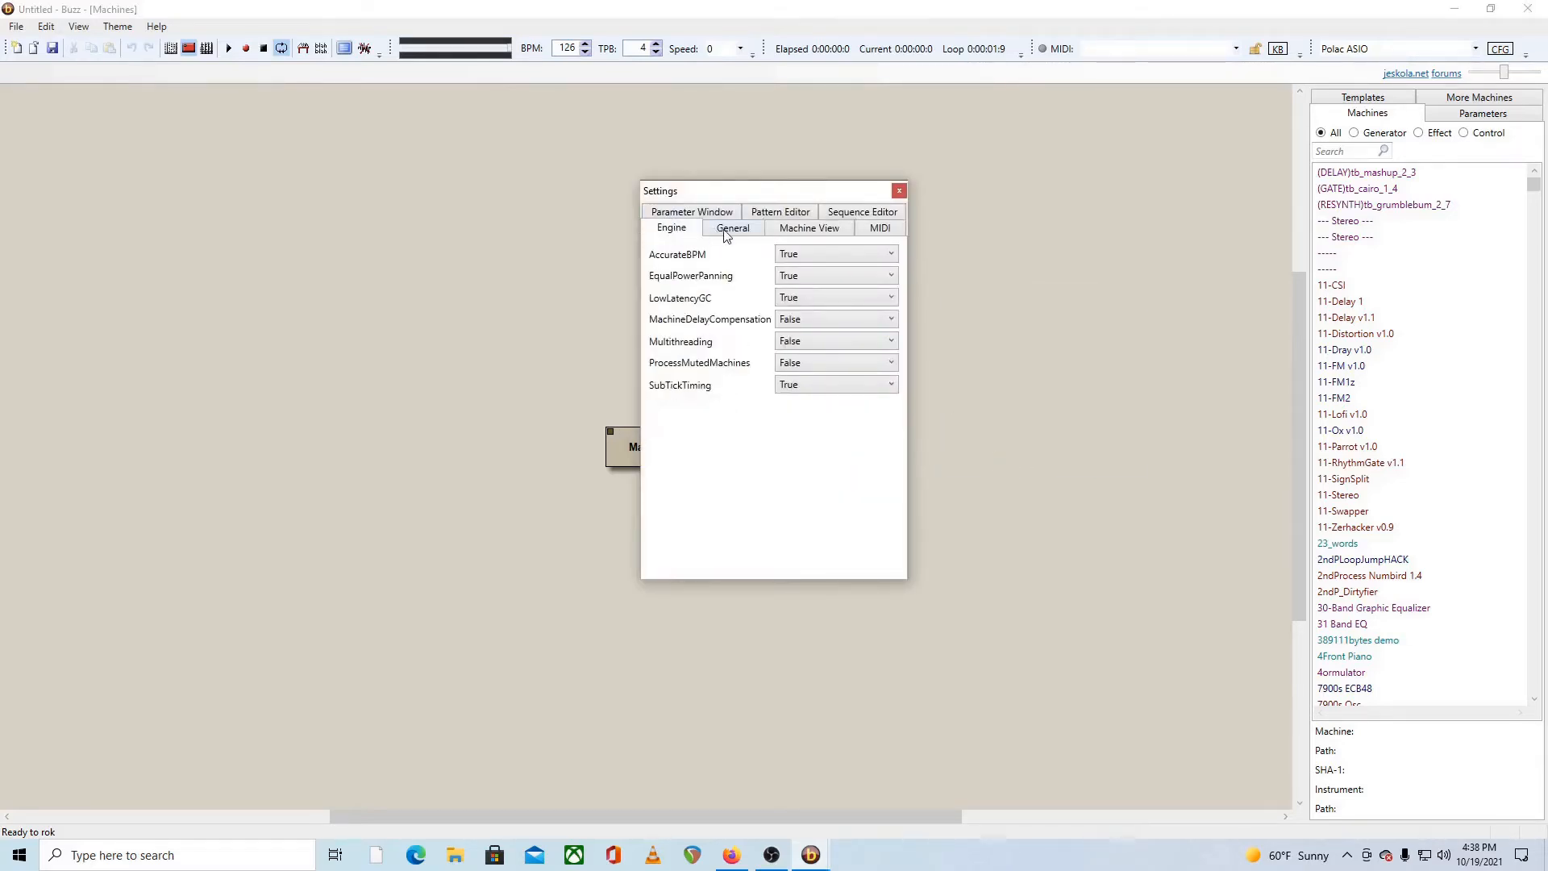
{"action": "left_click", "coordinate": [898, 191]}
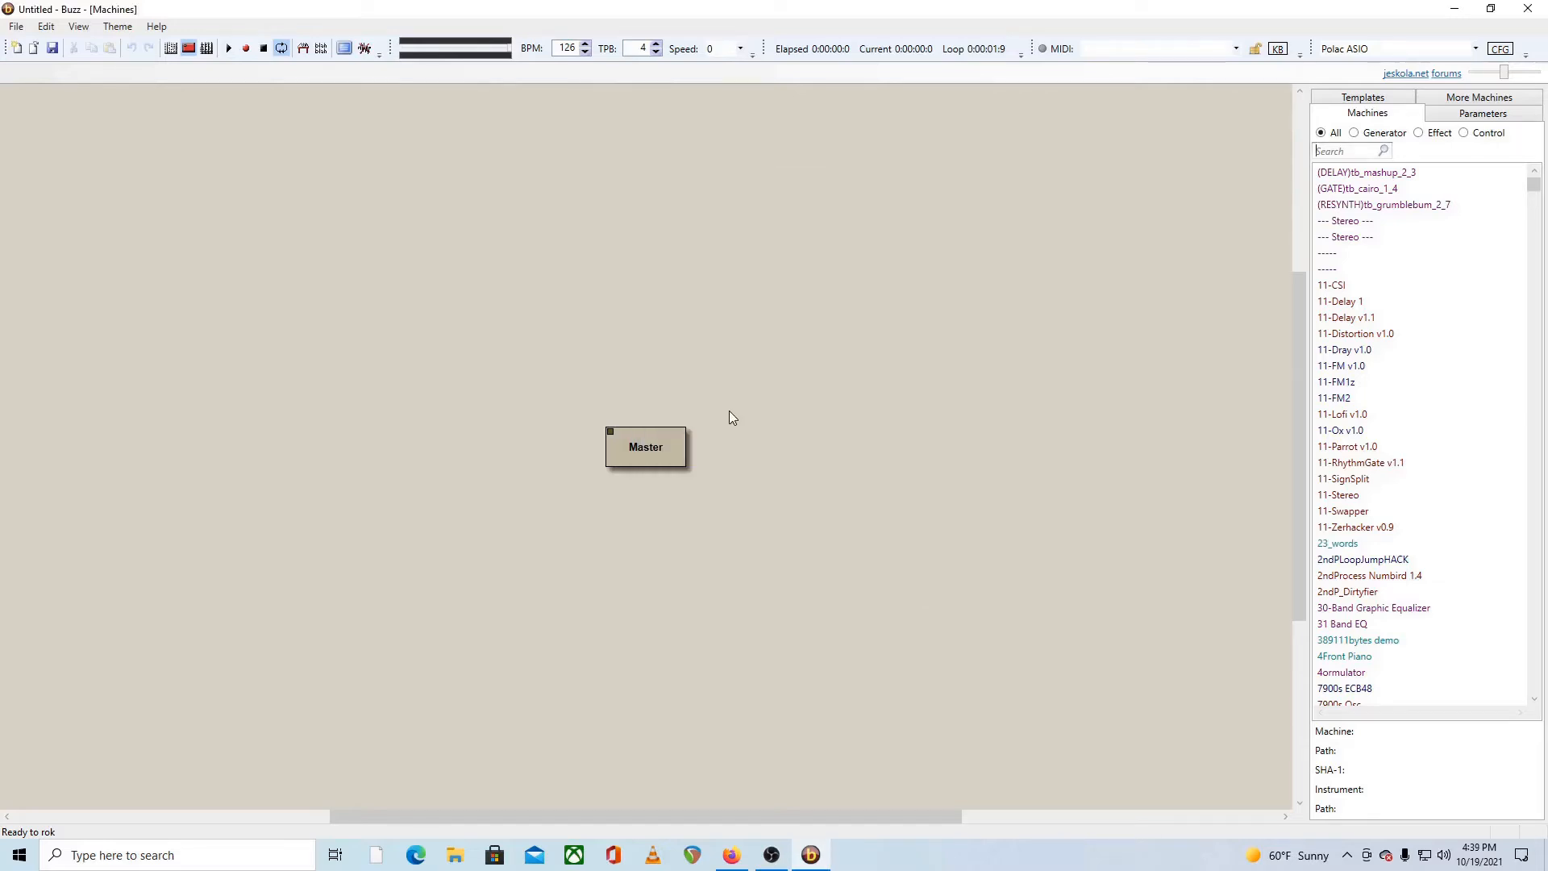
{"action": "mouse_move", "coordinate": [948, 355]}
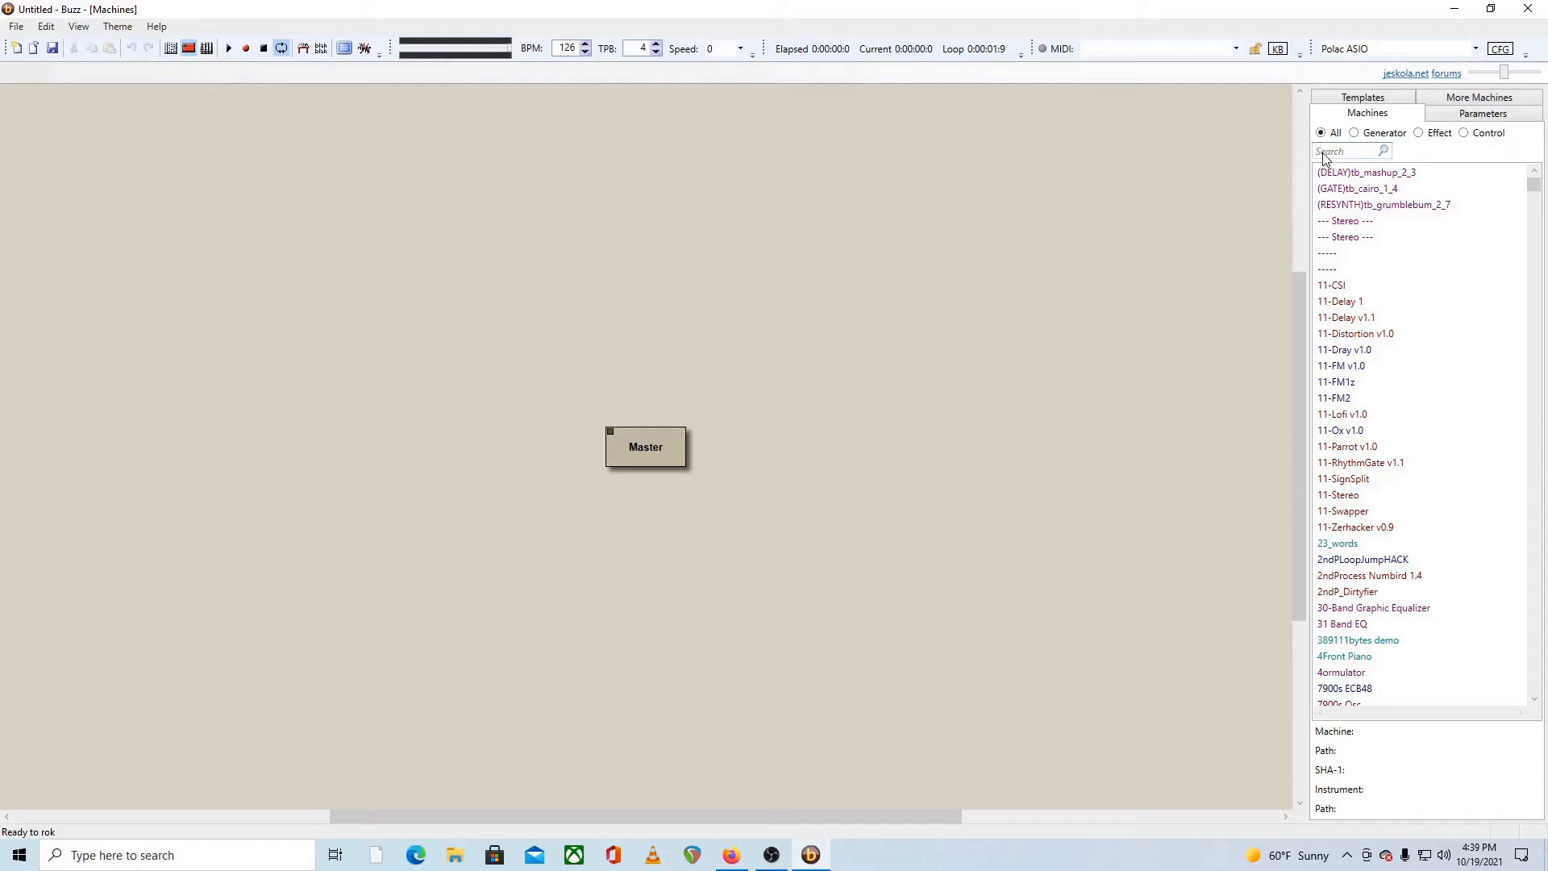
Search the machine list for 'pol' and add Polac VSTi 1.1, wired to Master
{"action": "type", "text": "polac"}
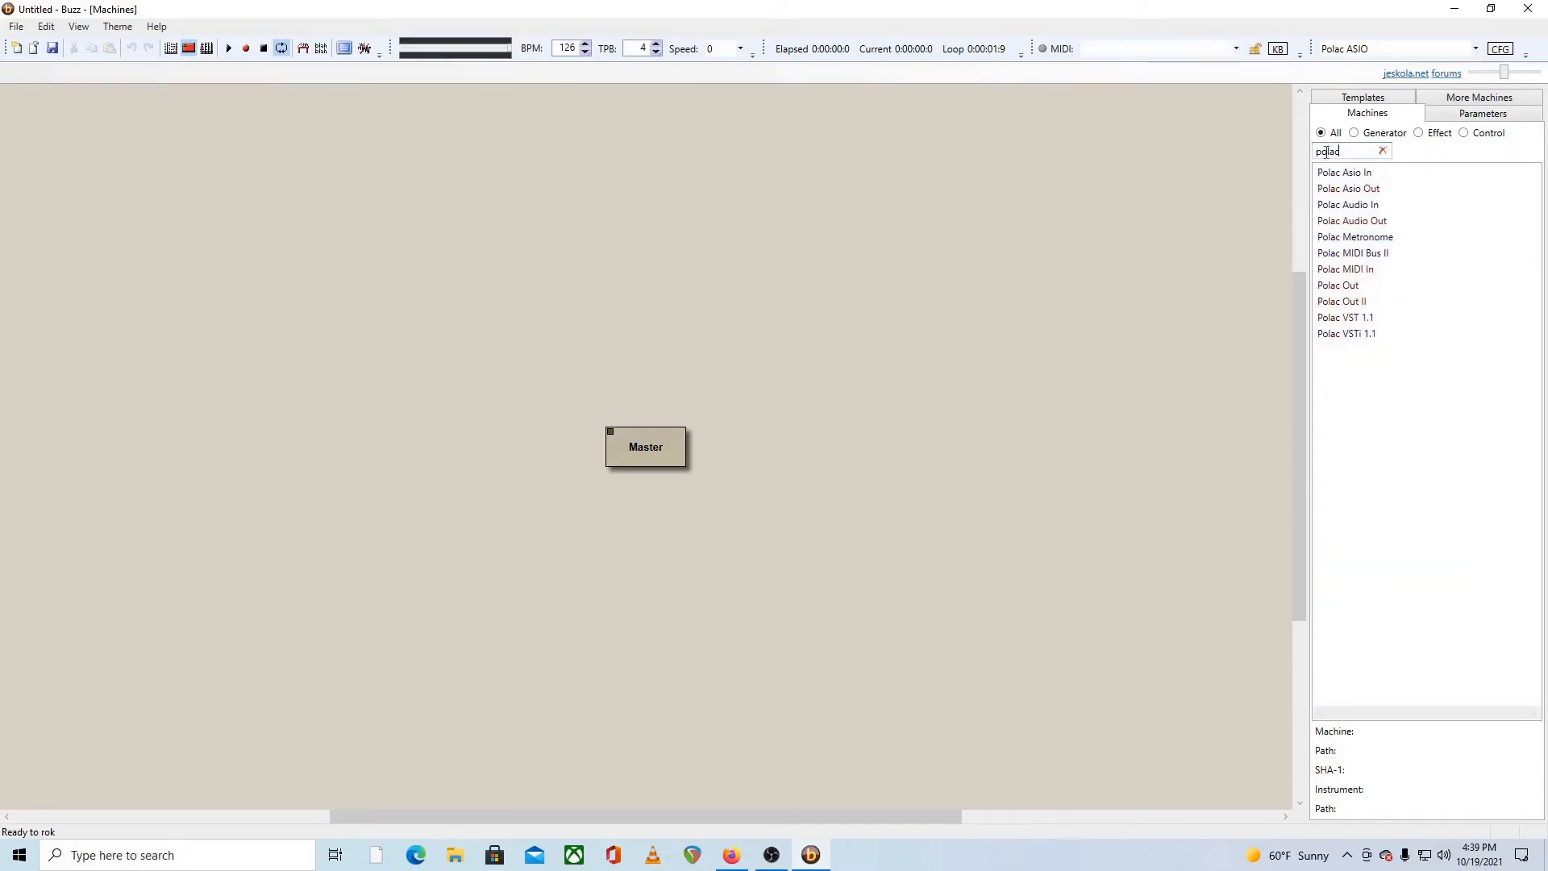
{"action": "left_click", "coordinate": [1347, 332]}
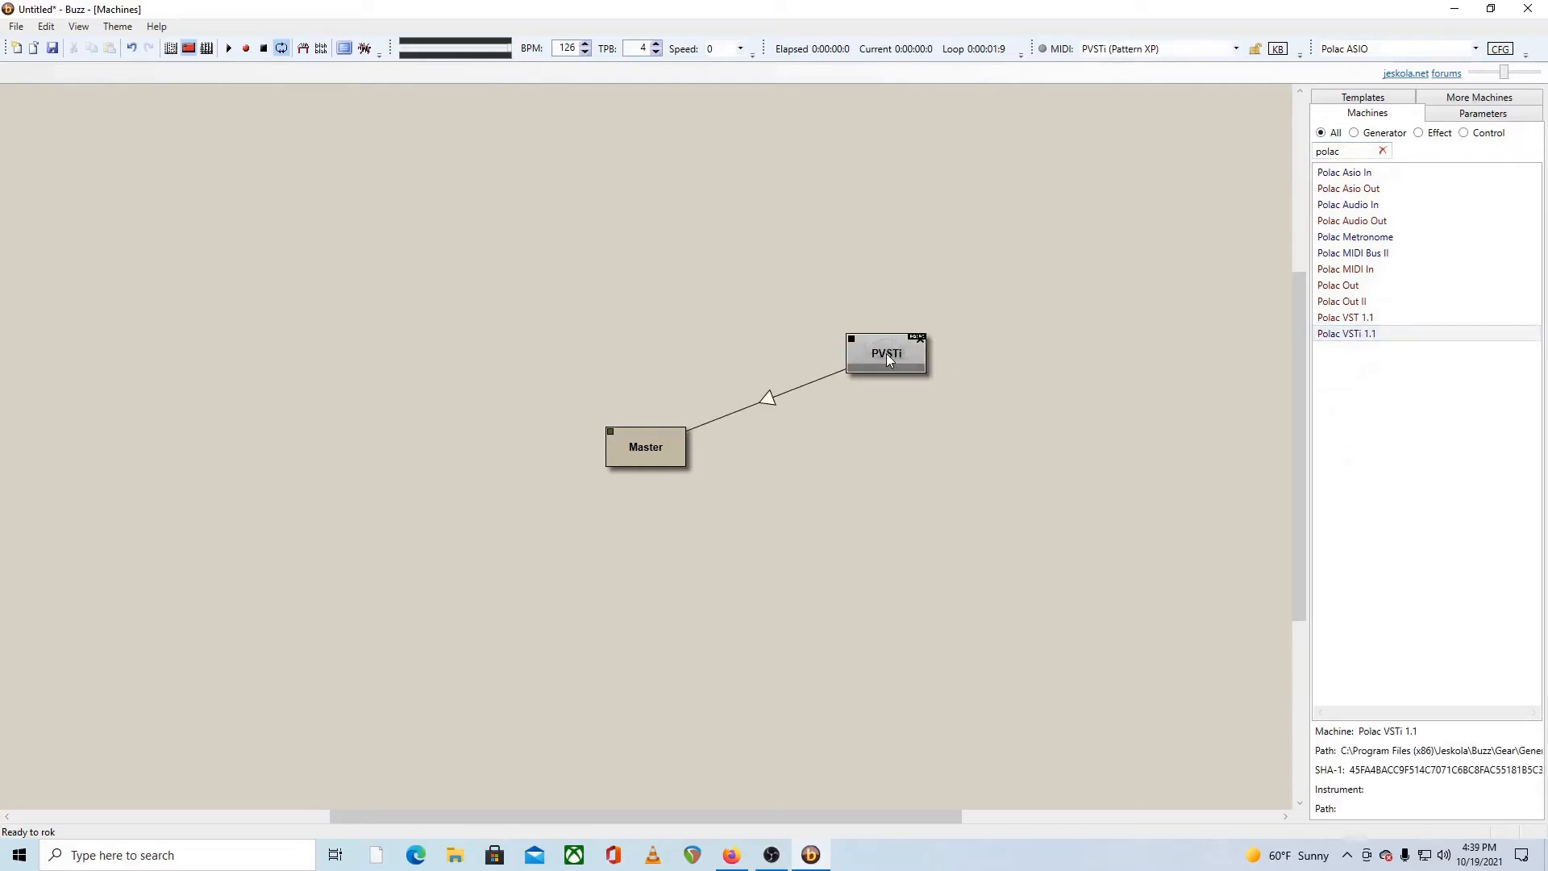
Show the PVSTi machine's Preferences on the Global 2 tab with its VST directories
{"action": "right_click", "coordinate": [886, 353]}
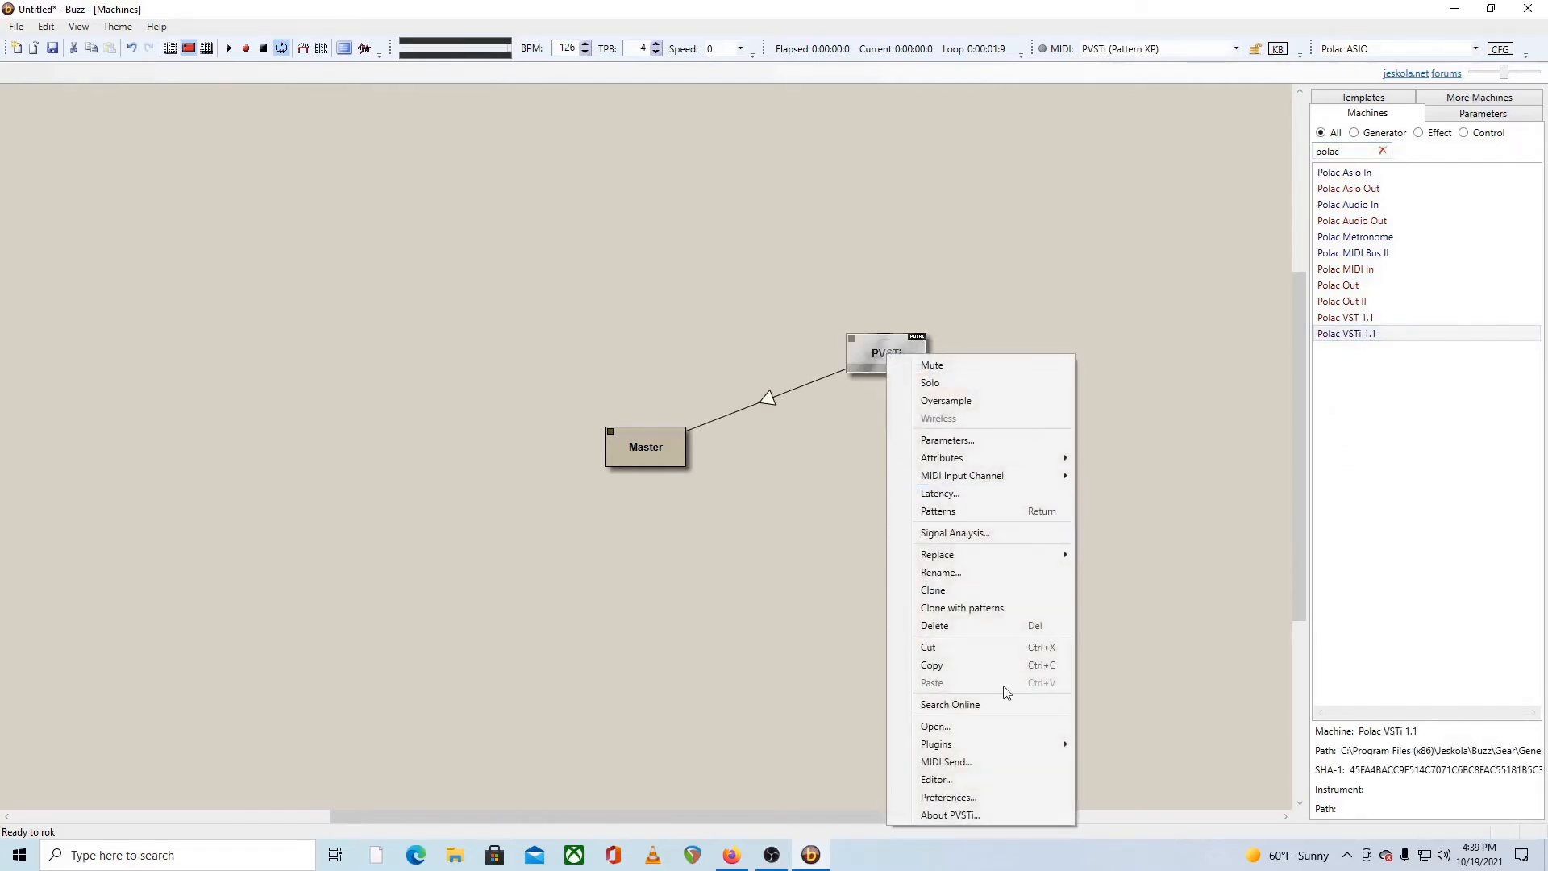
{"action": "left_click", "coordinate": [946, 796]}
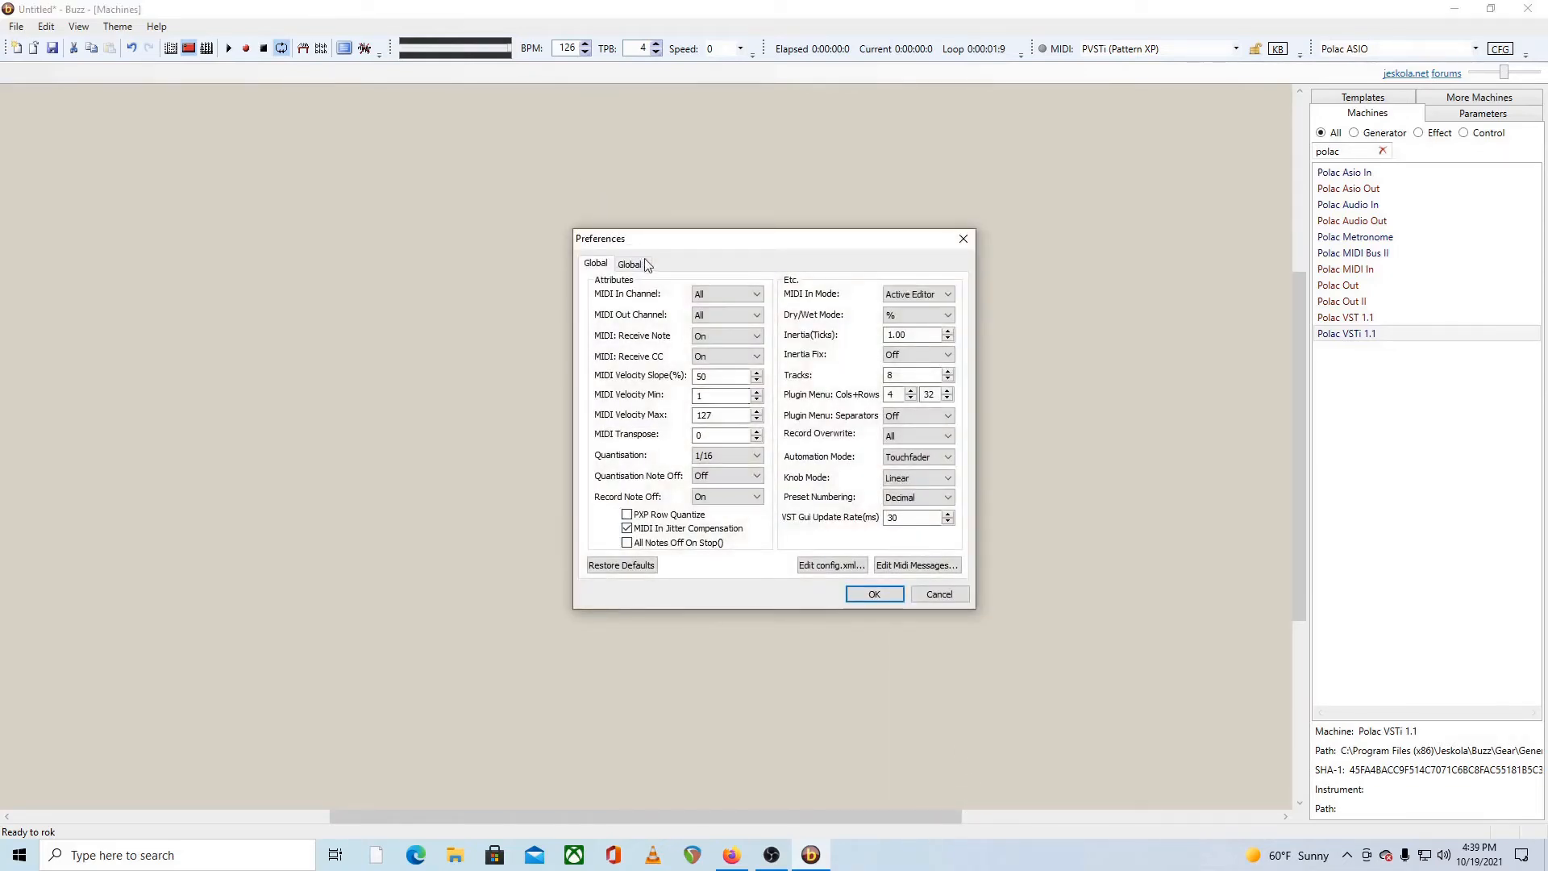
{"action": "left_click", "coordinate": [632, 263]}
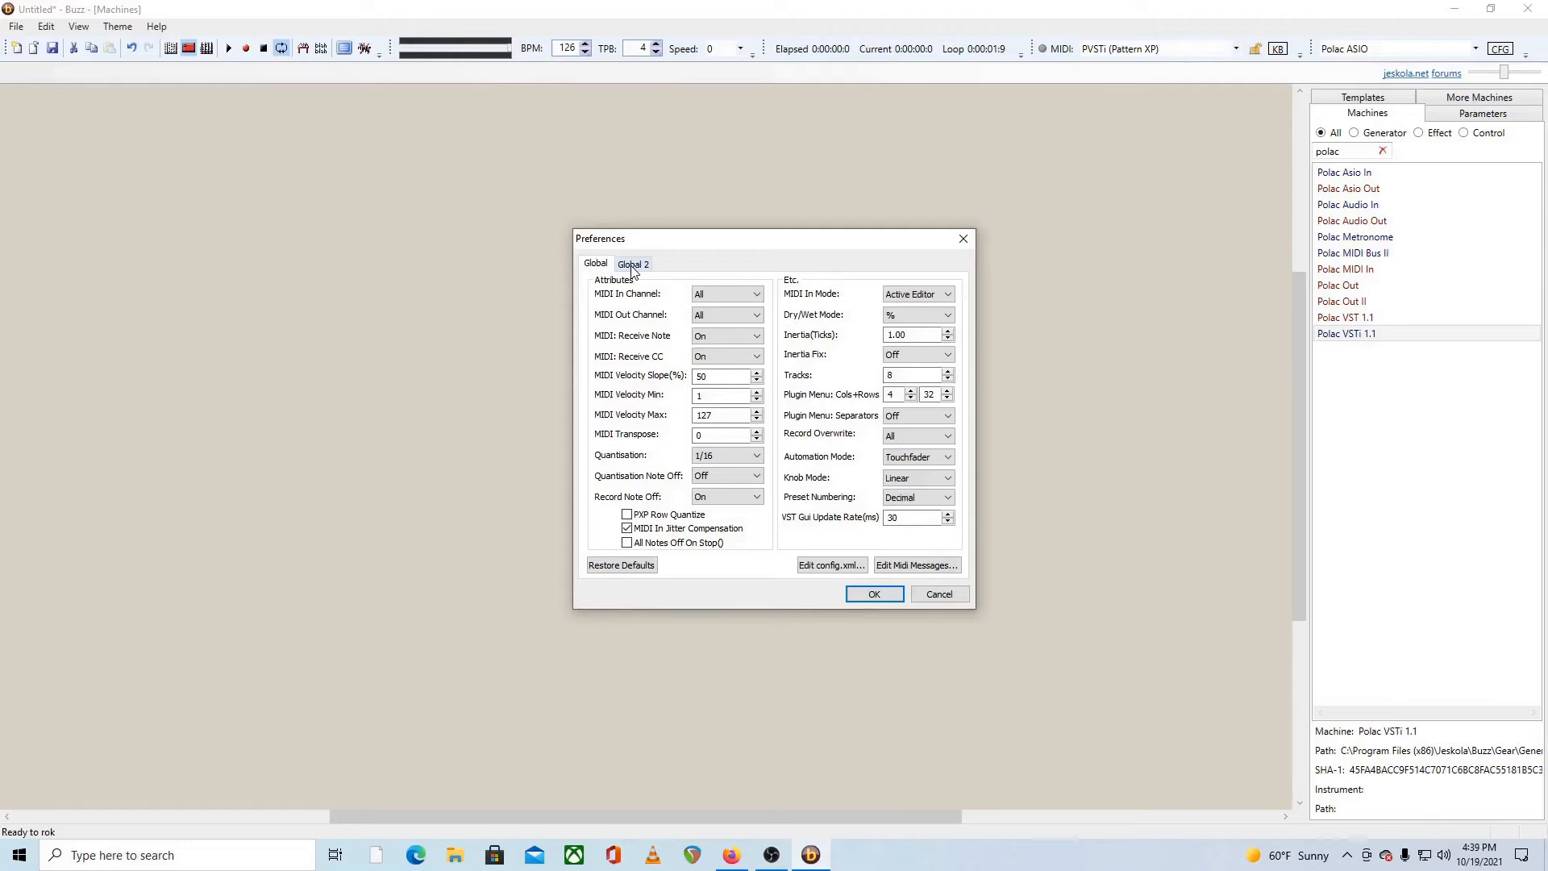
{"action": "left_click", "coordinate": [632, 263]}
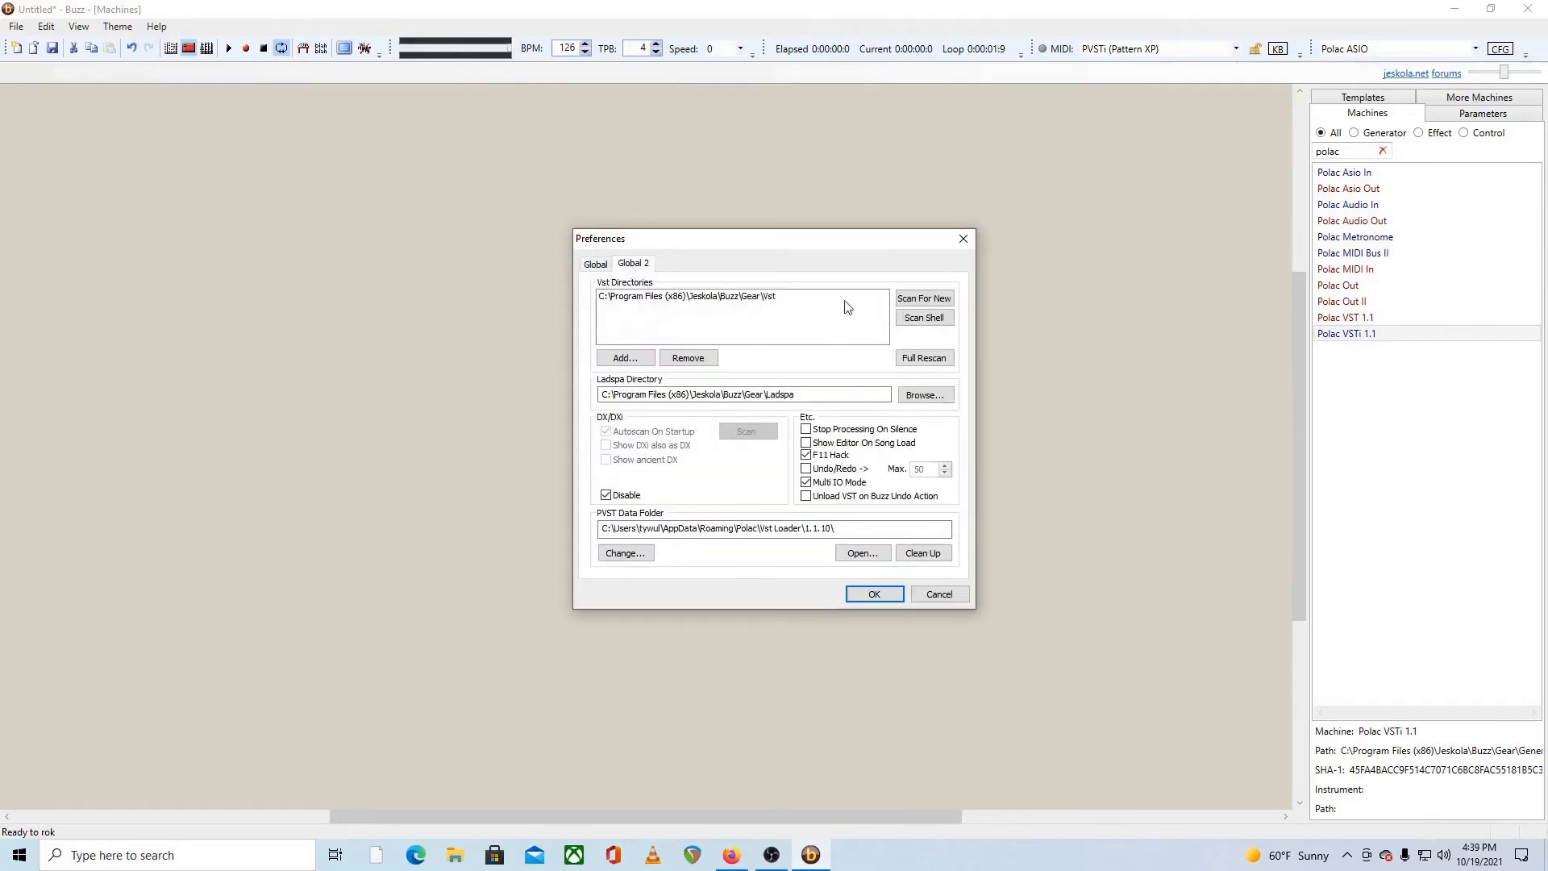
{"action": "mouse_move", "coordinate": [817, 322]}
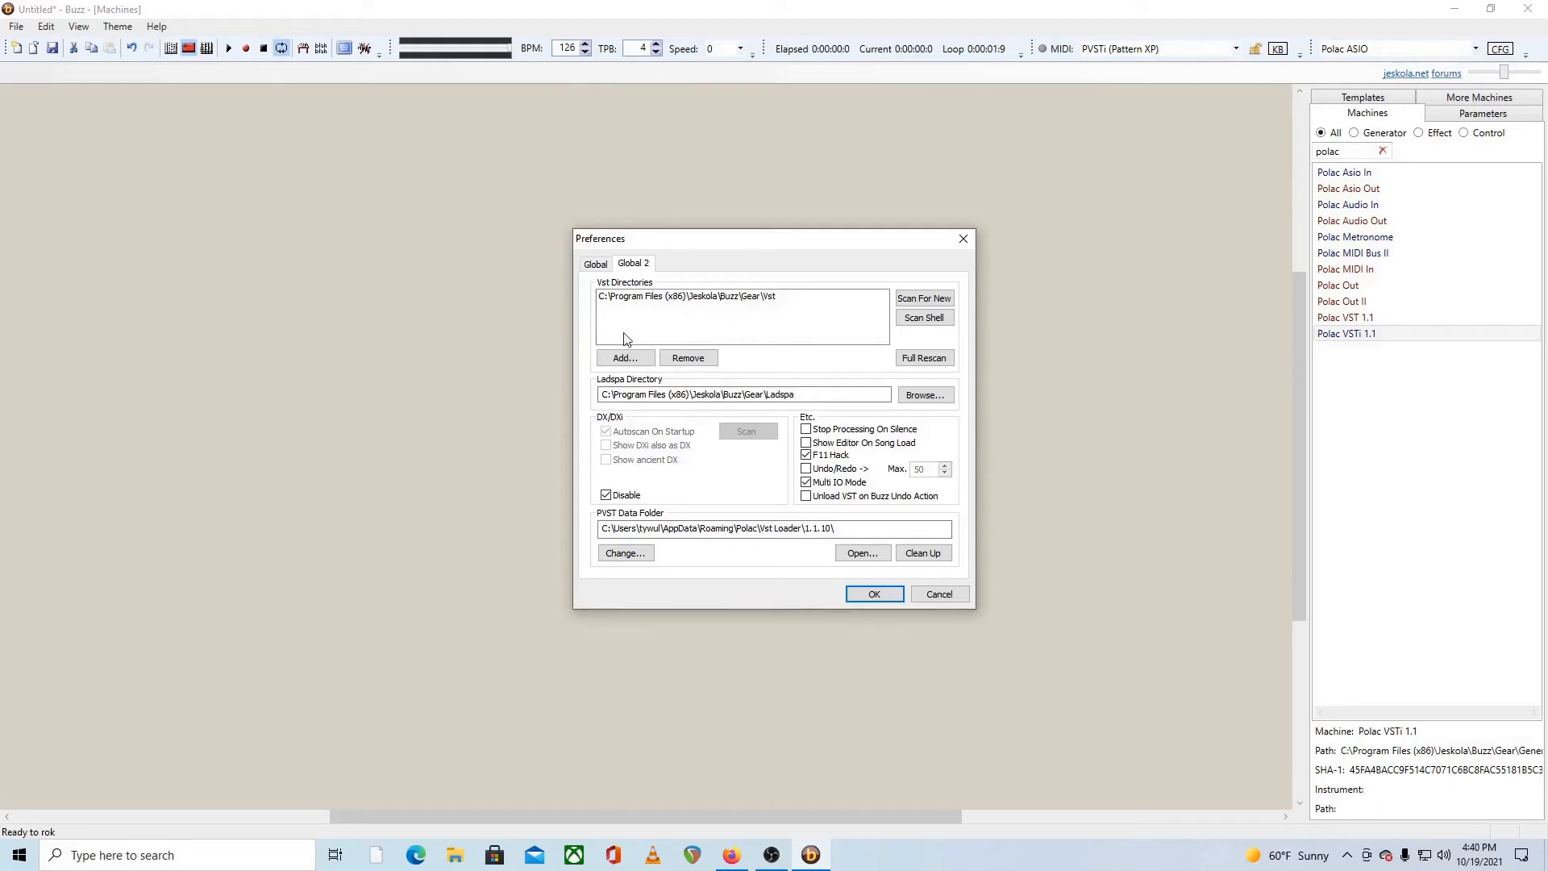
{"action": "left_click", "coordinate": [624, 358]}
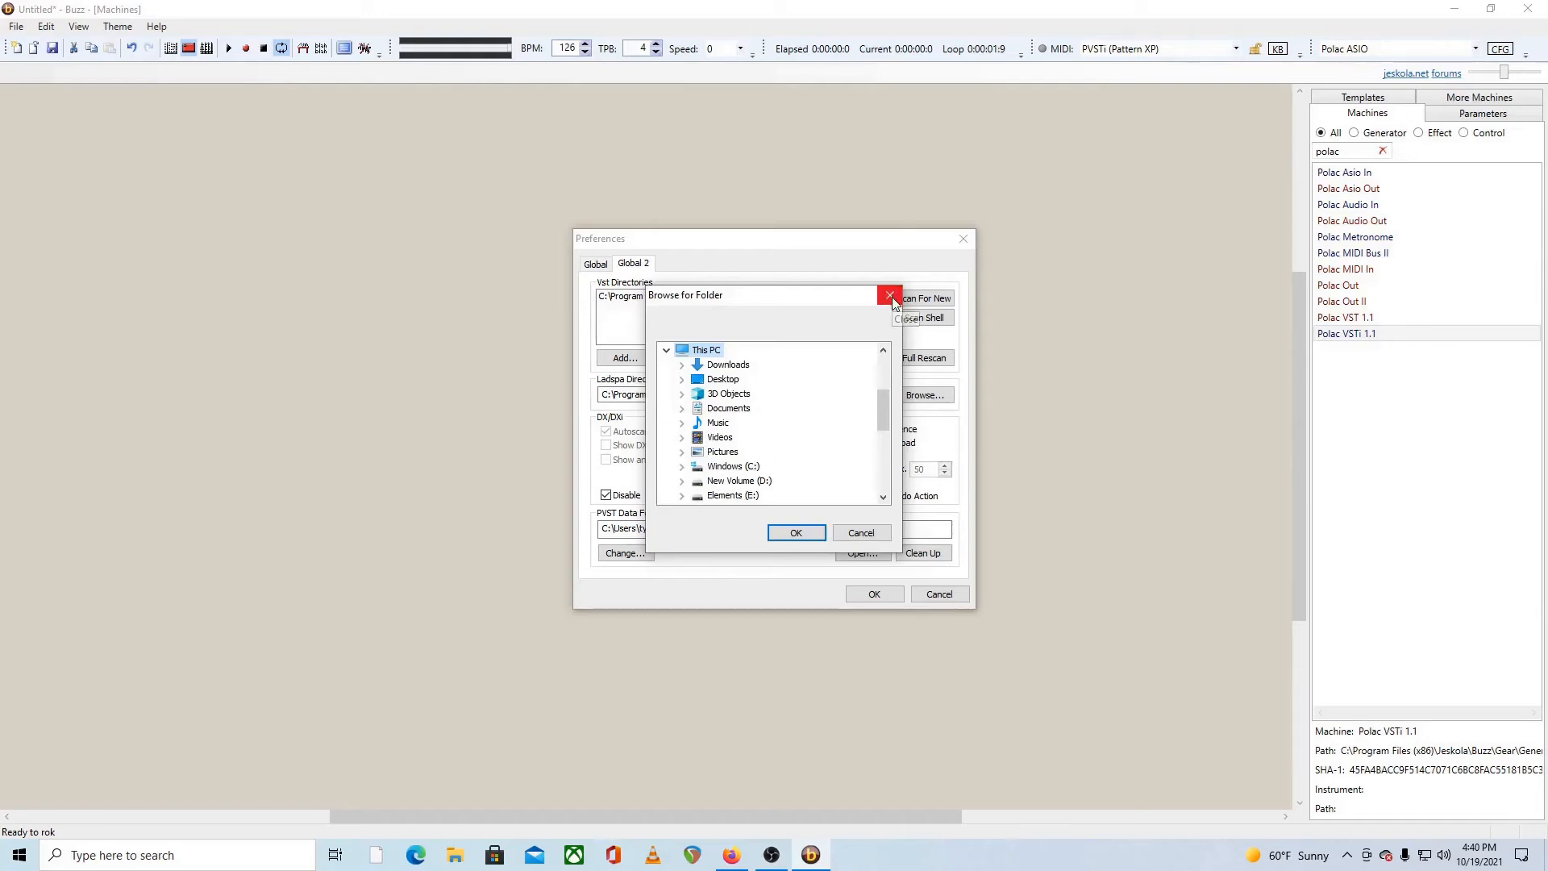
{"action": "left_click", "coordinate": [890, 297]}
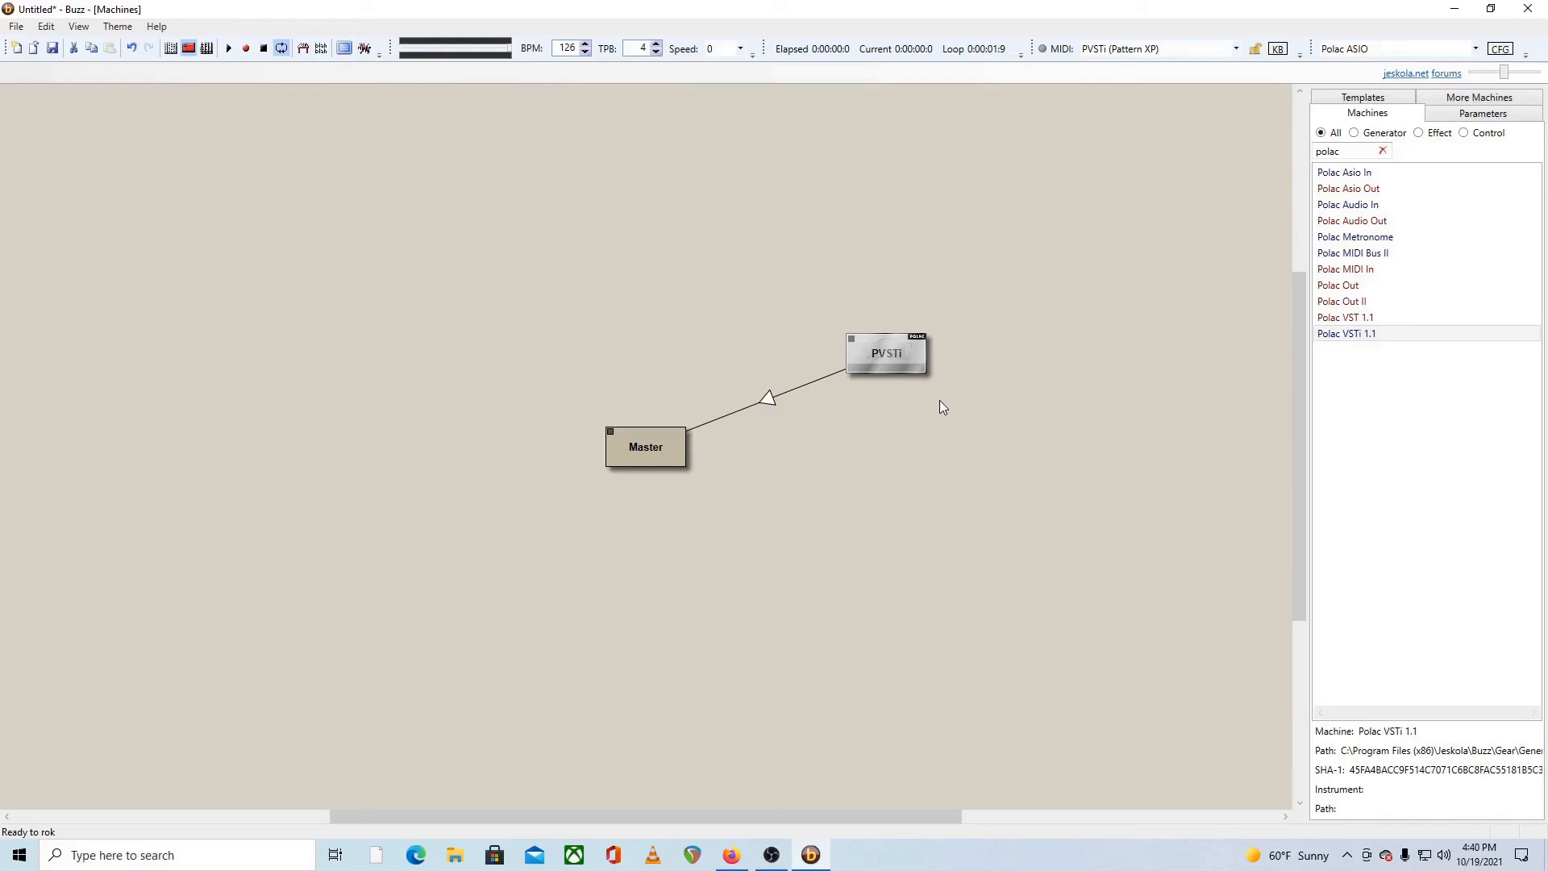
{"action": "mouse_move", "coordinate": [892, 503]}
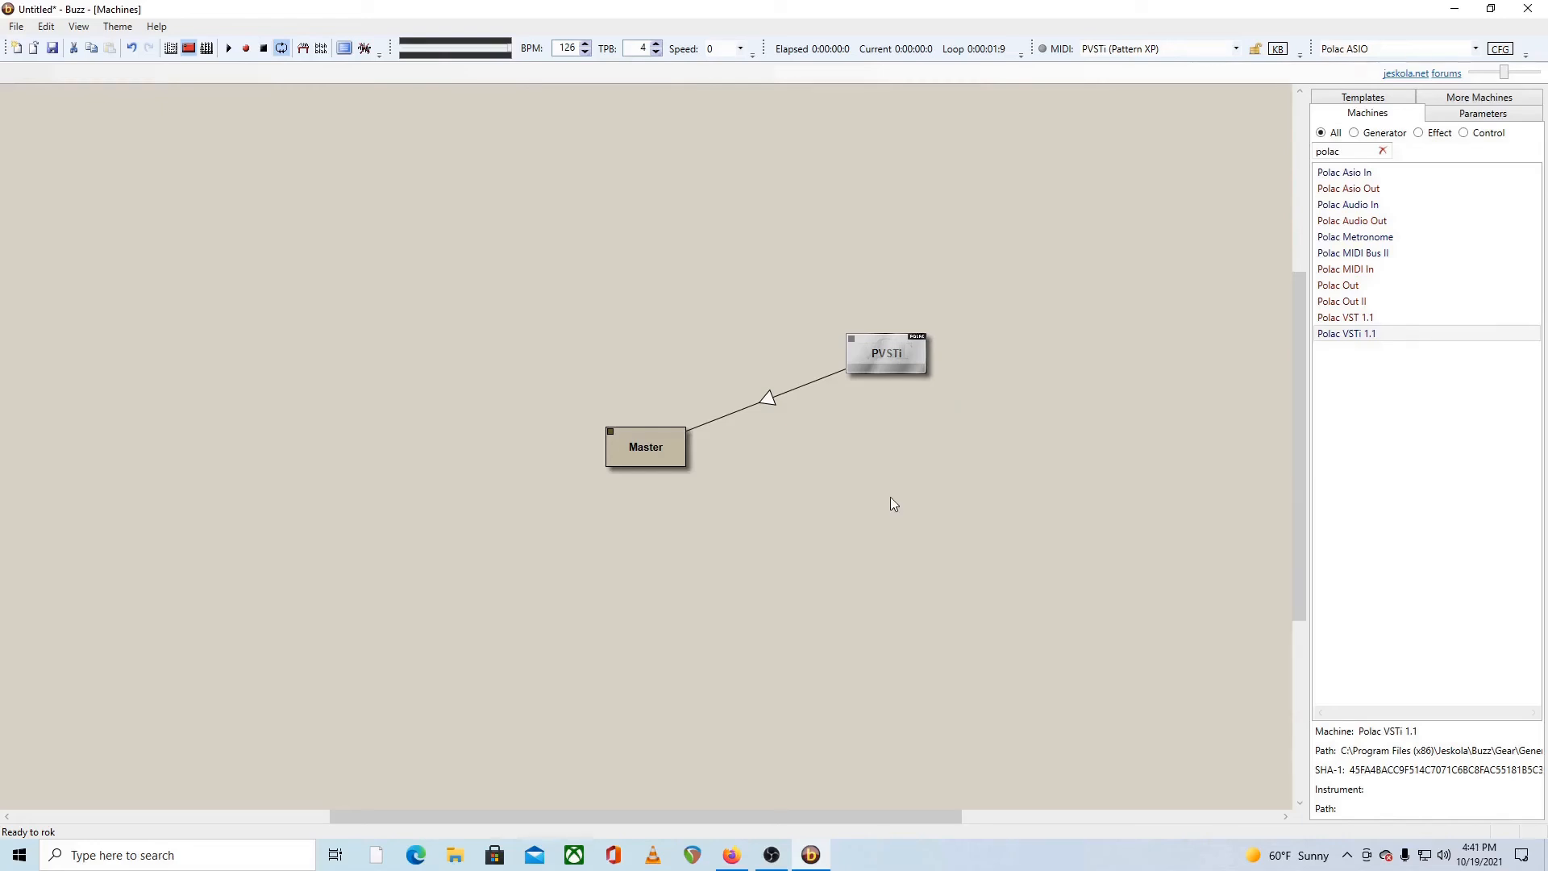